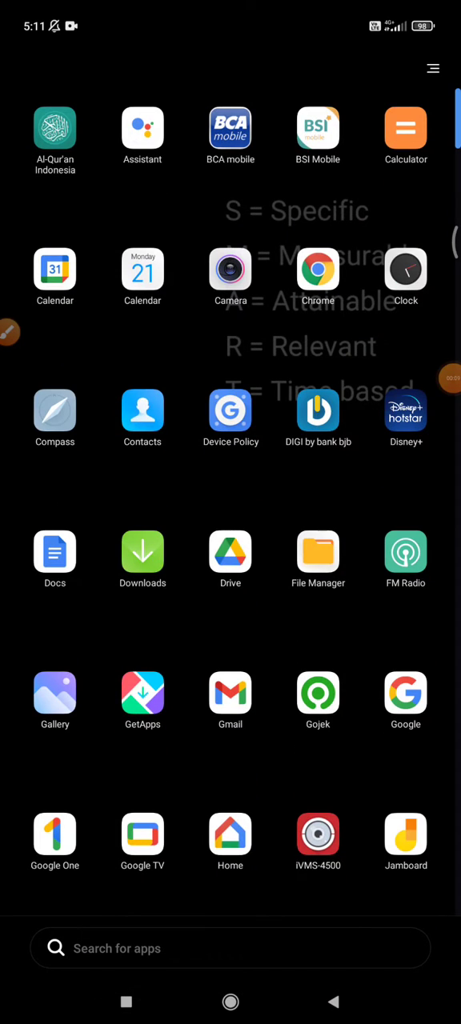
Scroll the app drawer and launch the Google Sheets app.
{"action": "scroll", "scroll_direction": "down", "scroll_amount": 3}
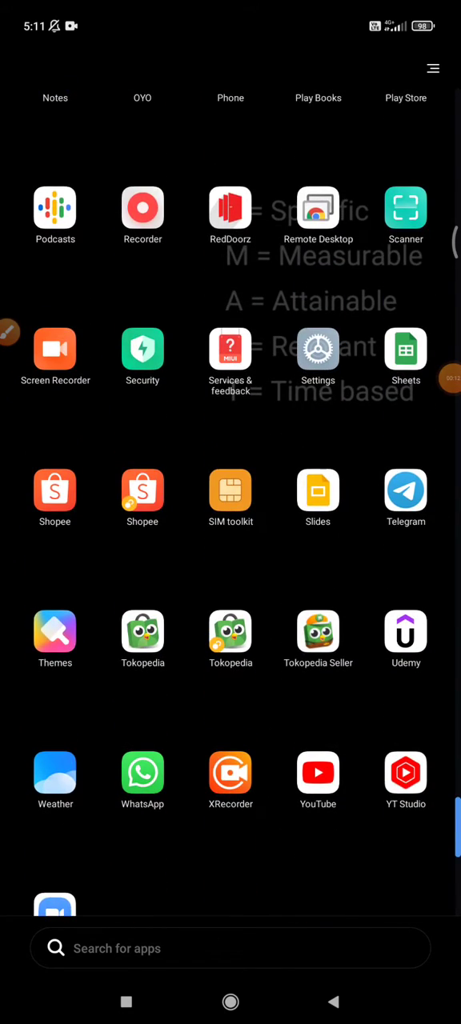
{"action": "left_click", "coordinate": [406, 350]}
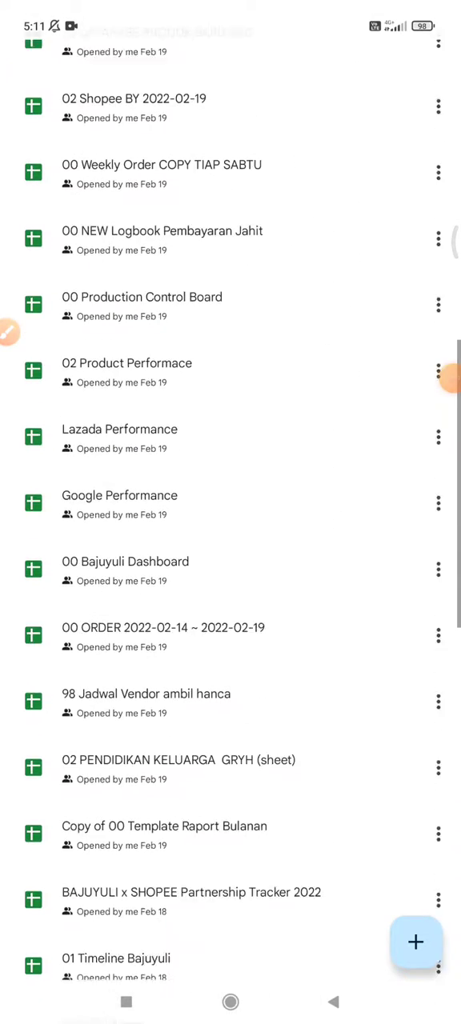
Open the 'Copy of 00 Template Raport Bulanan' spreadsheet from the recent files list.
{"action": "scroll", "scroll_direction": "down", "scroll_amount": 3}
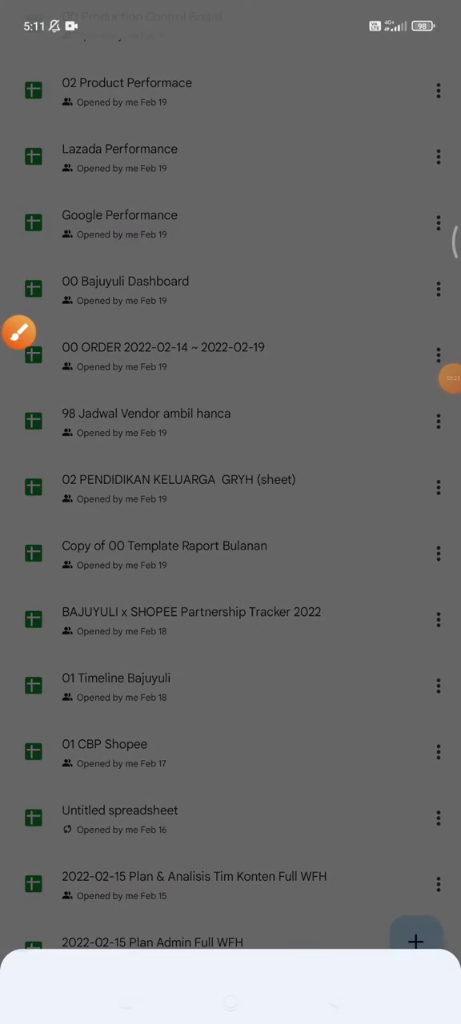
{"action": "left_click", "coordinate": [438, 554]}
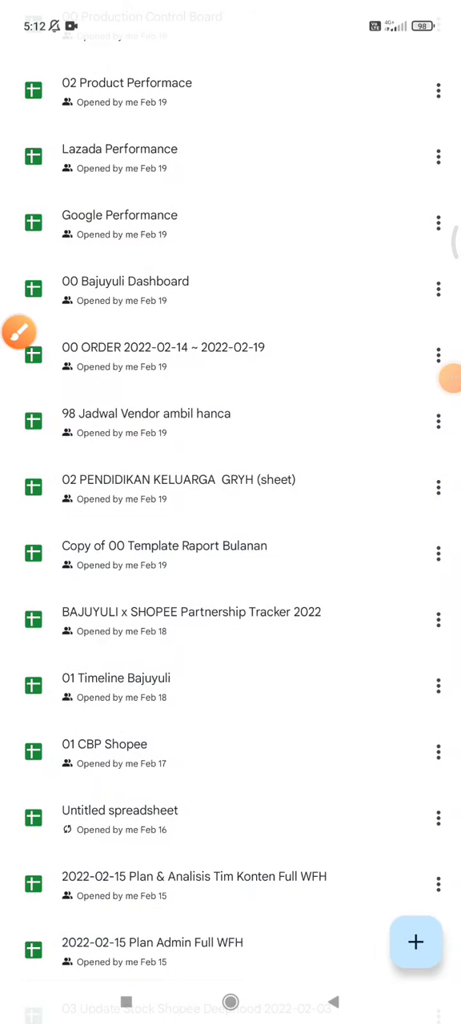
{"action": "left_click", "coordinate": [164, 546]}
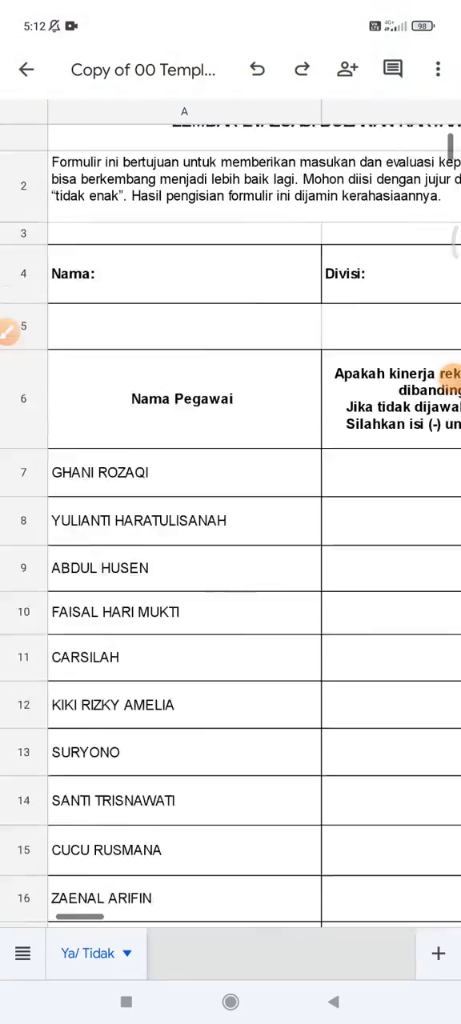
Choose Rename from the overflow menu for 'Copy of 00 Template Raport Bulanan'.
{"action": "scroll", "scroll_direction": "down", "scroll_amount": 3}
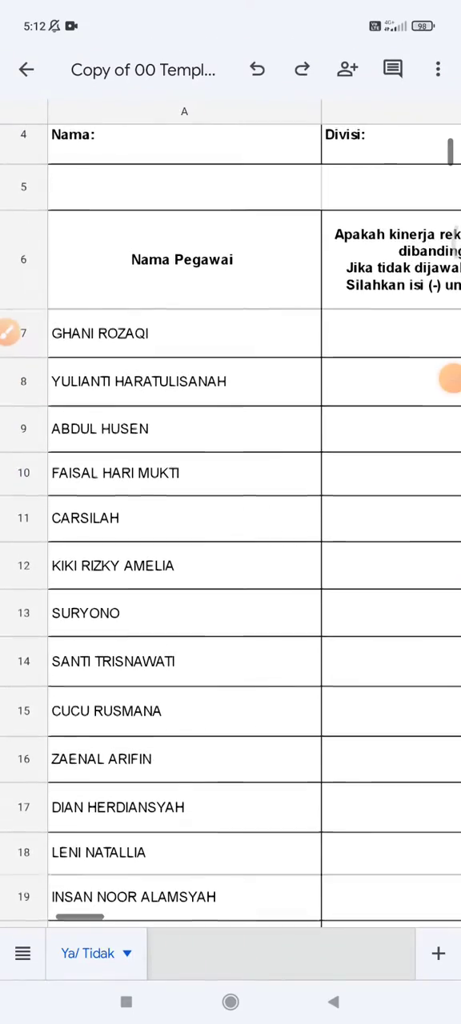
{"action": "left_click", "coordinate": [436, 69]}
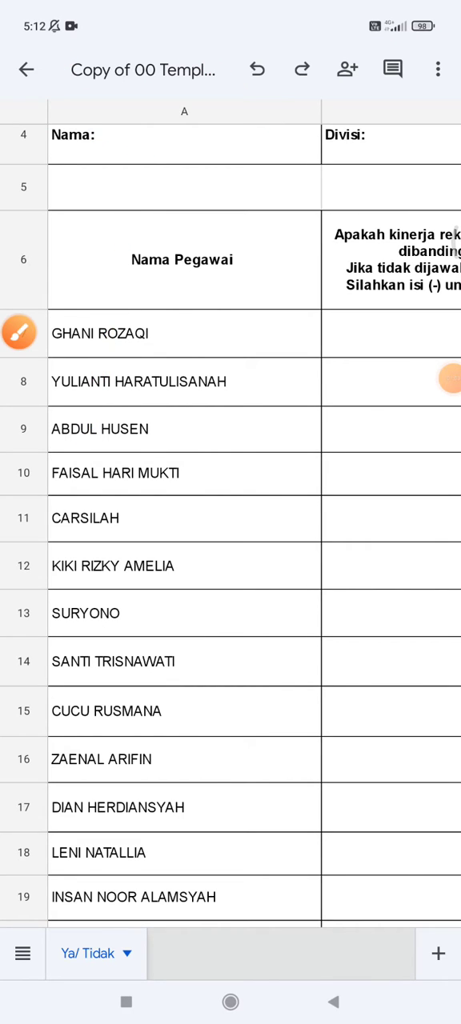
{"action": "left_click", "coordinate": [136, 70]}
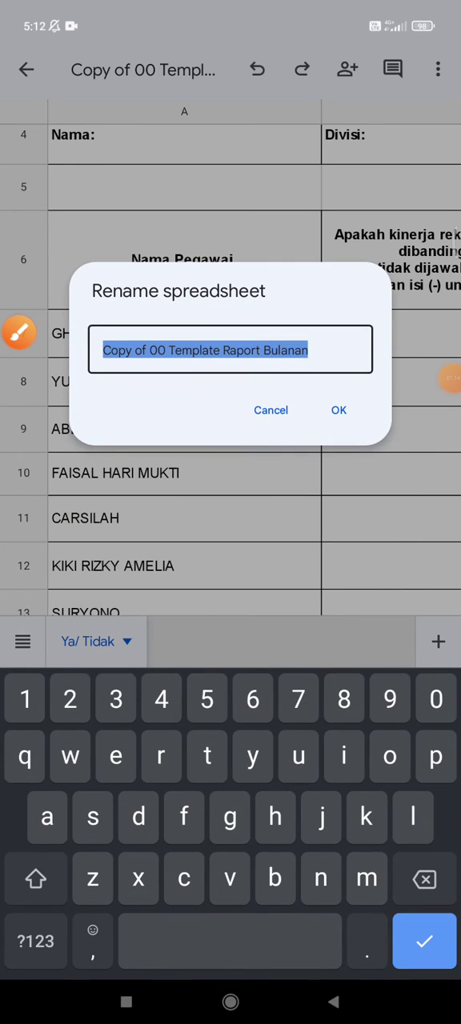
Append ' -' to the spreadsheet name, confirm, and go back to the file list.
{"action": "left_click", "coordinate": [148, 351]}
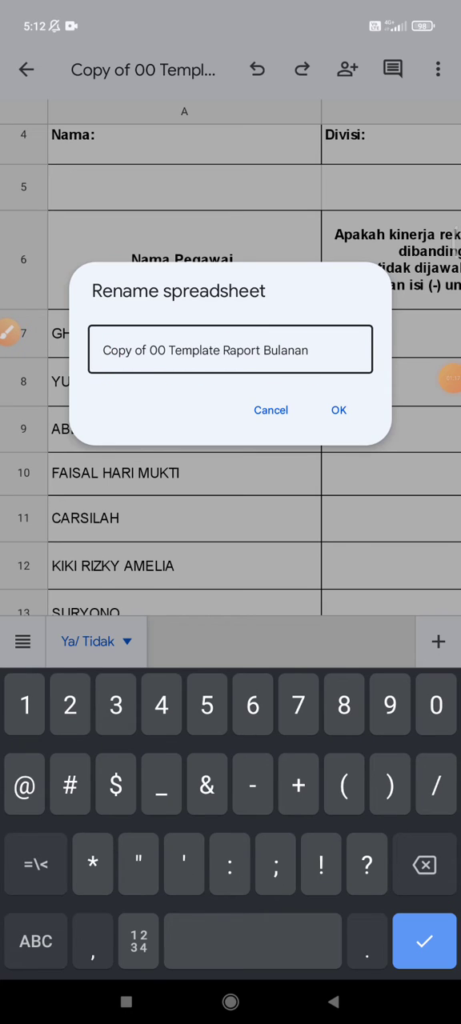
{"action": "type", "text": "-"}
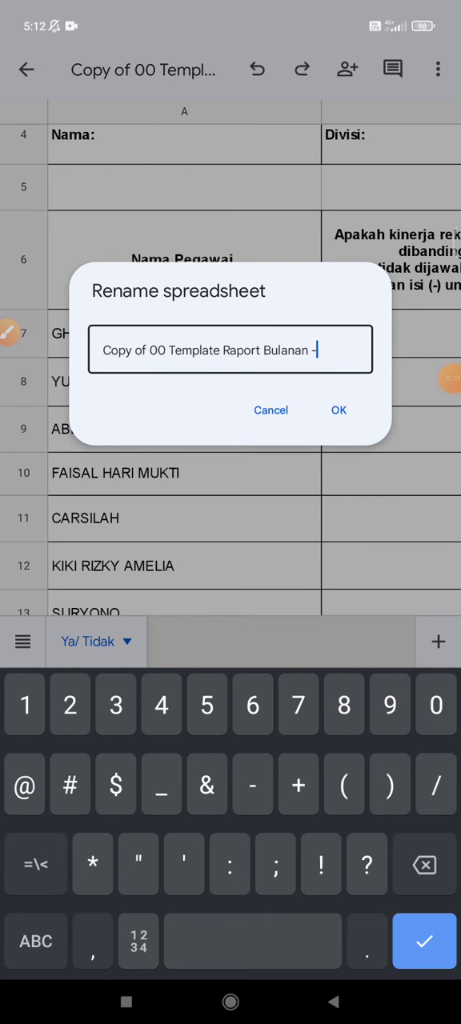
{"action": "left_click", "coordinate": [339, 410]}
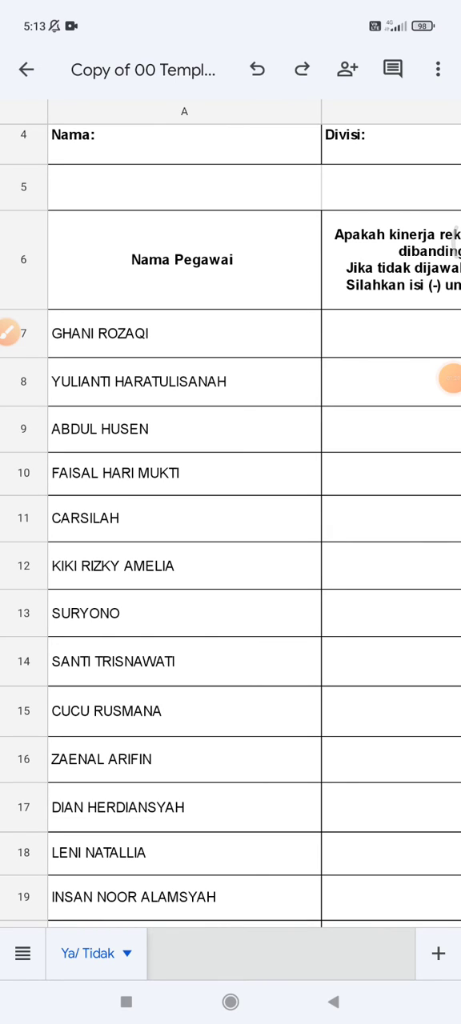
{"action": "left_click", "coordinate": [27, 69]}
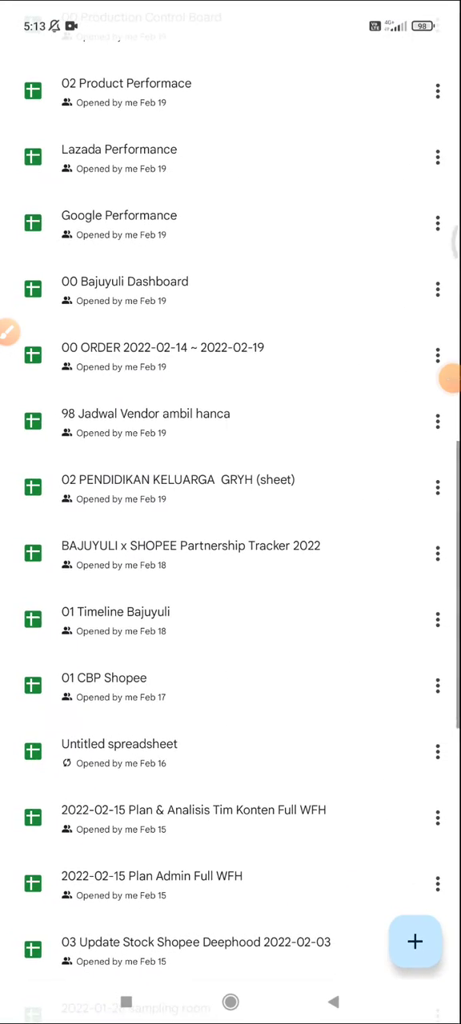